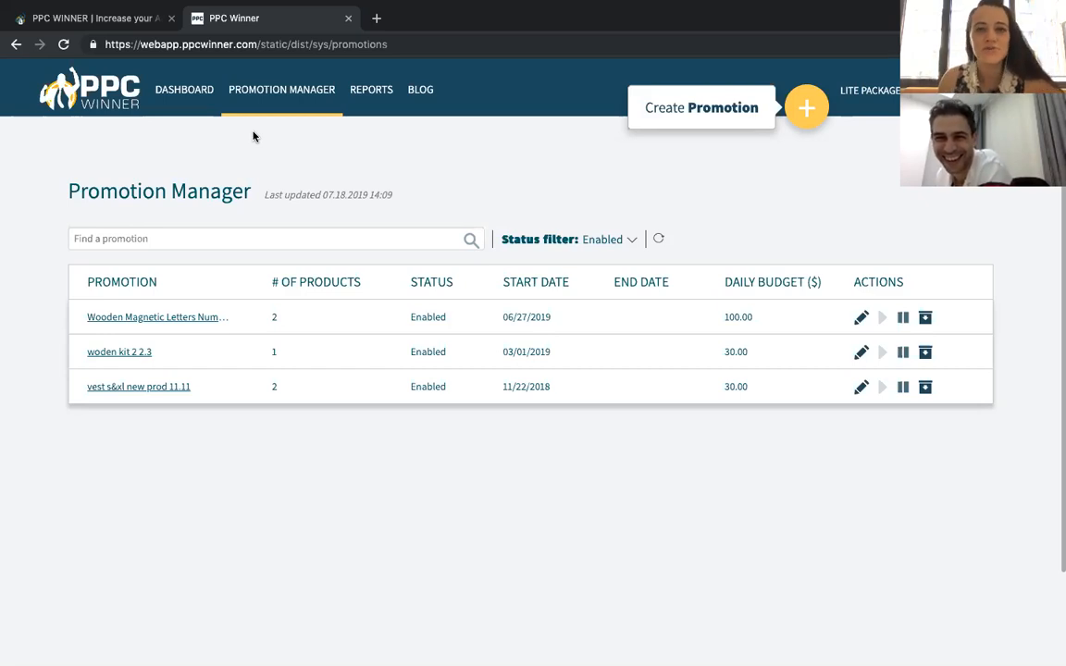
mouse_move(257, 140)
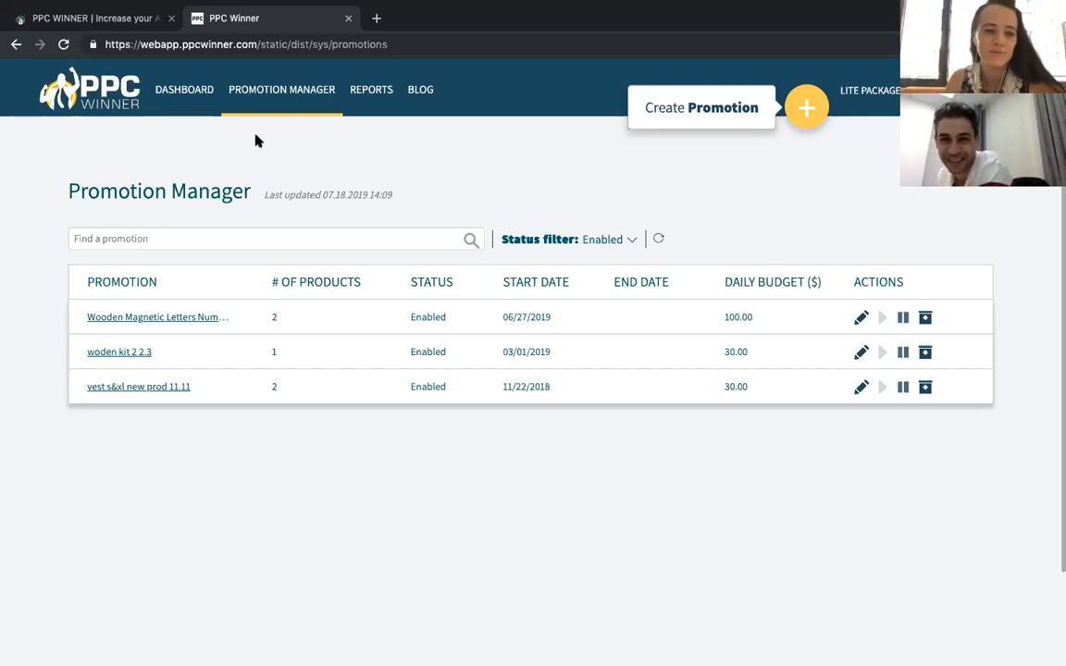
mouse_move(272, 153)
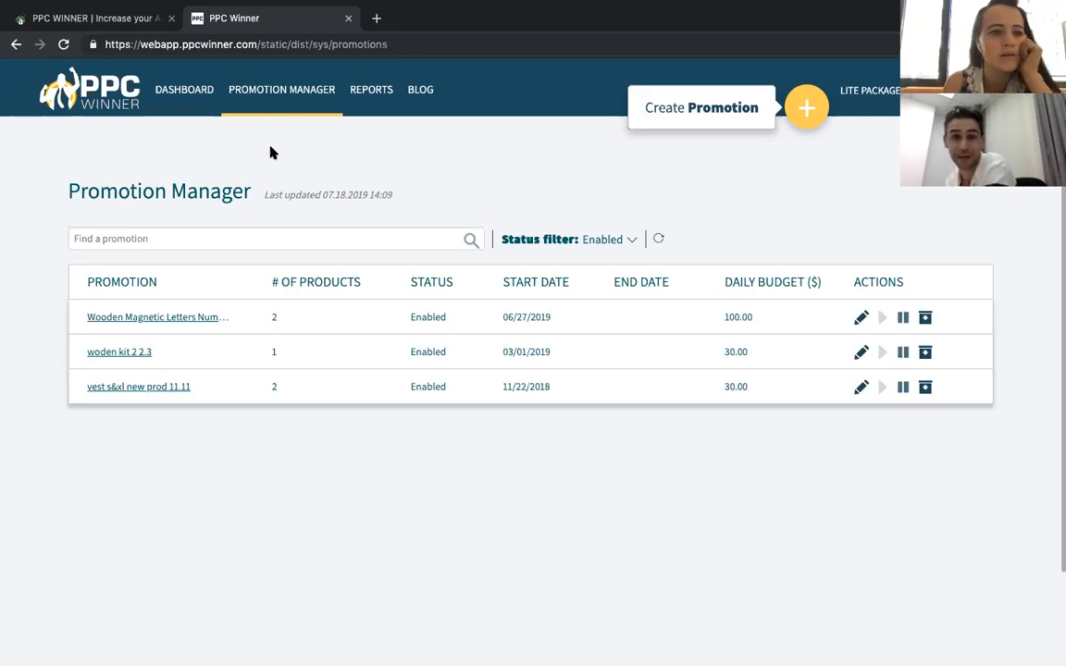
mouse_move(295, 149)
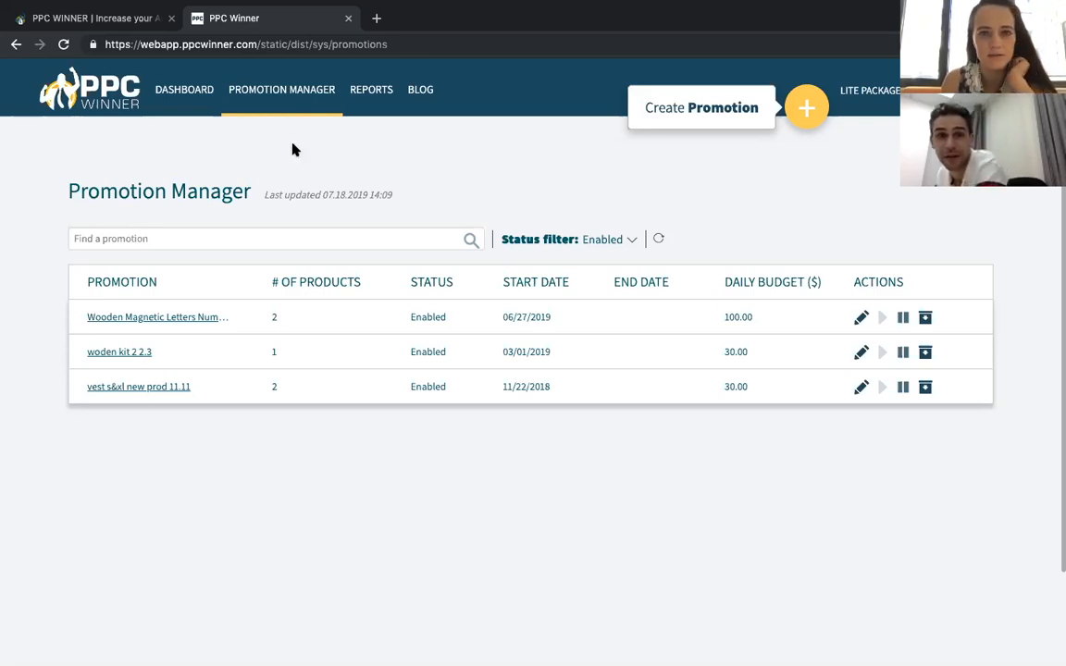
mouse_move(278, 159)
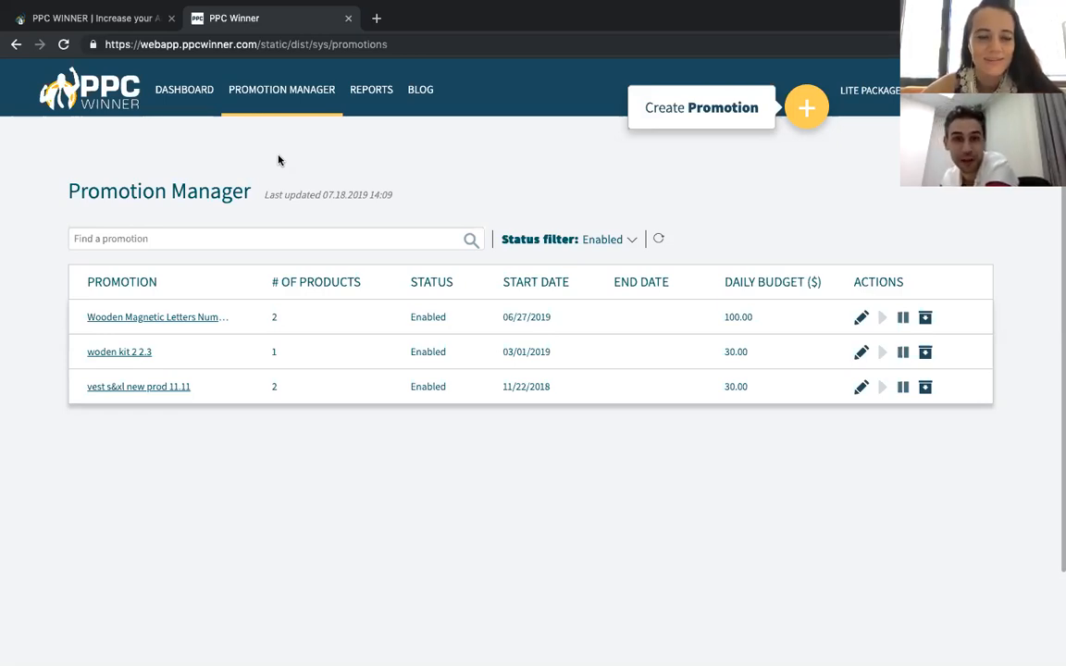
mouse_move(539, 315)
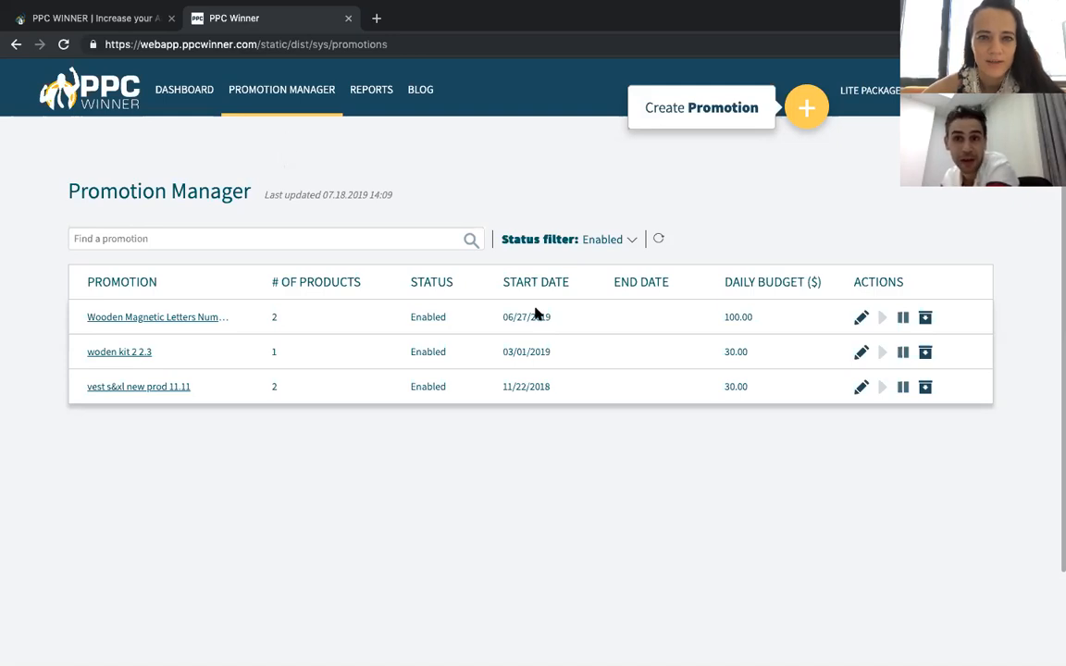
mouse_move(222, 310)
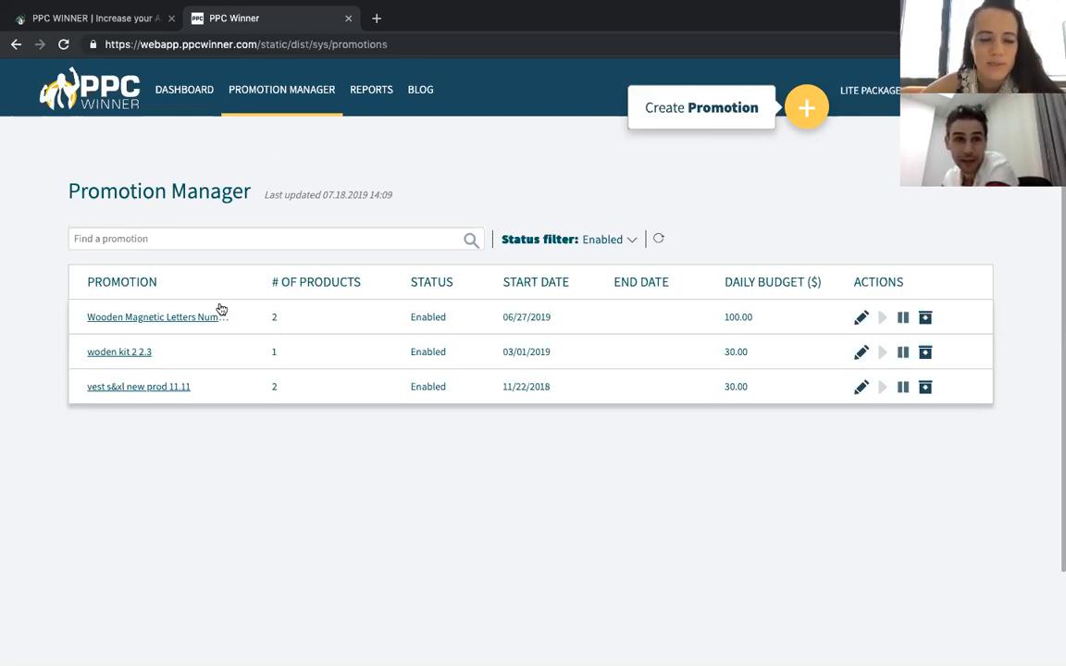
mouse_move(353, 328)
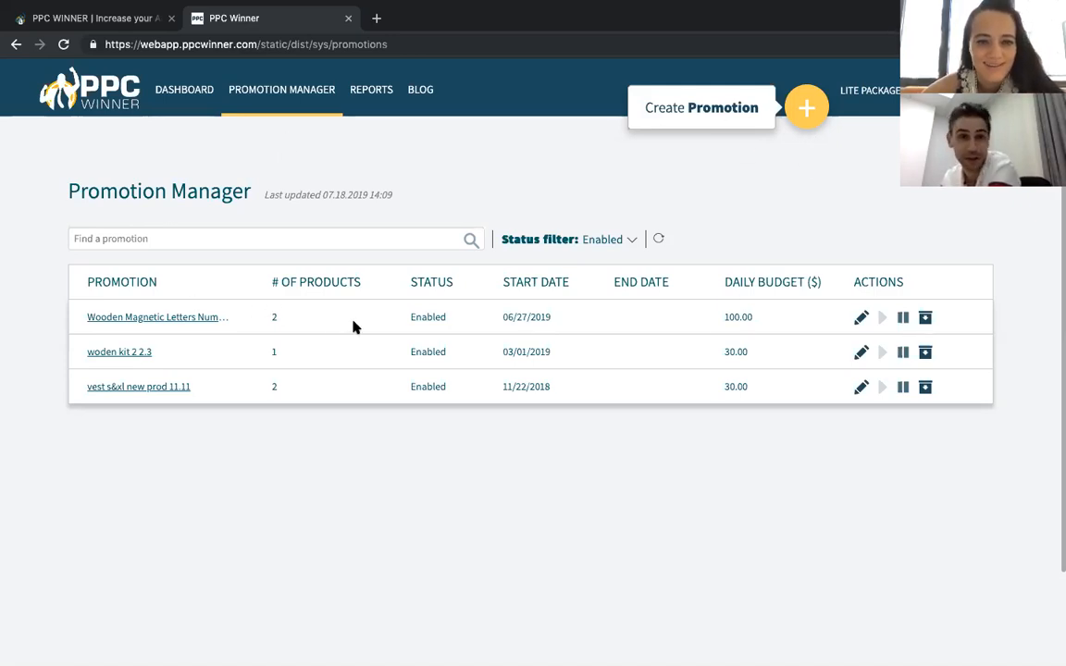
mouse_move(493, 177)
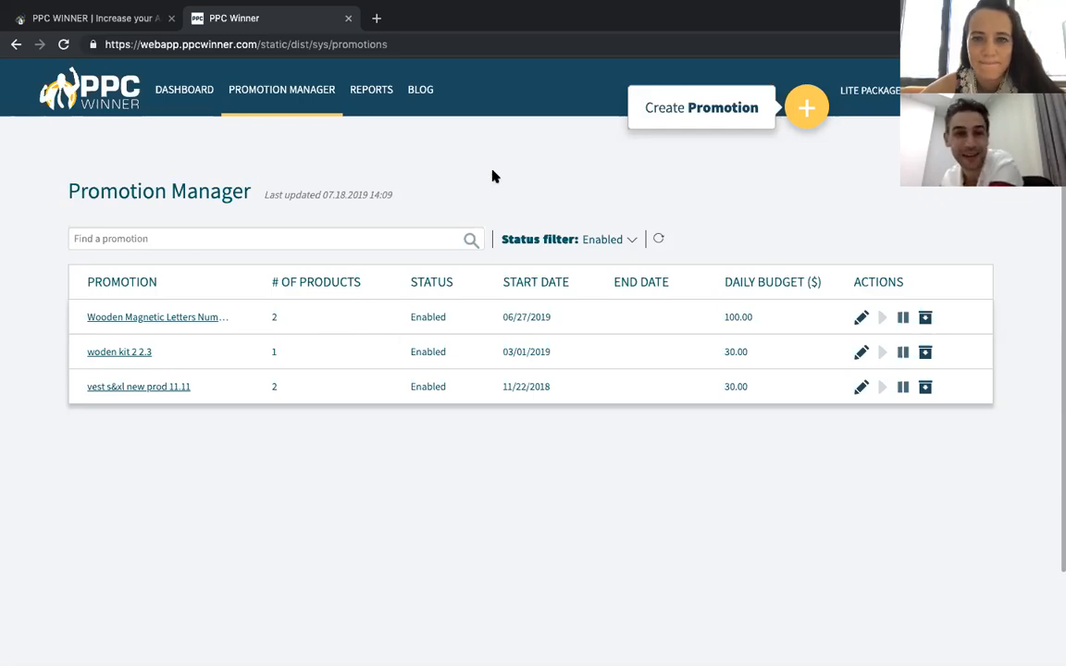
mouse_move(731, 225)
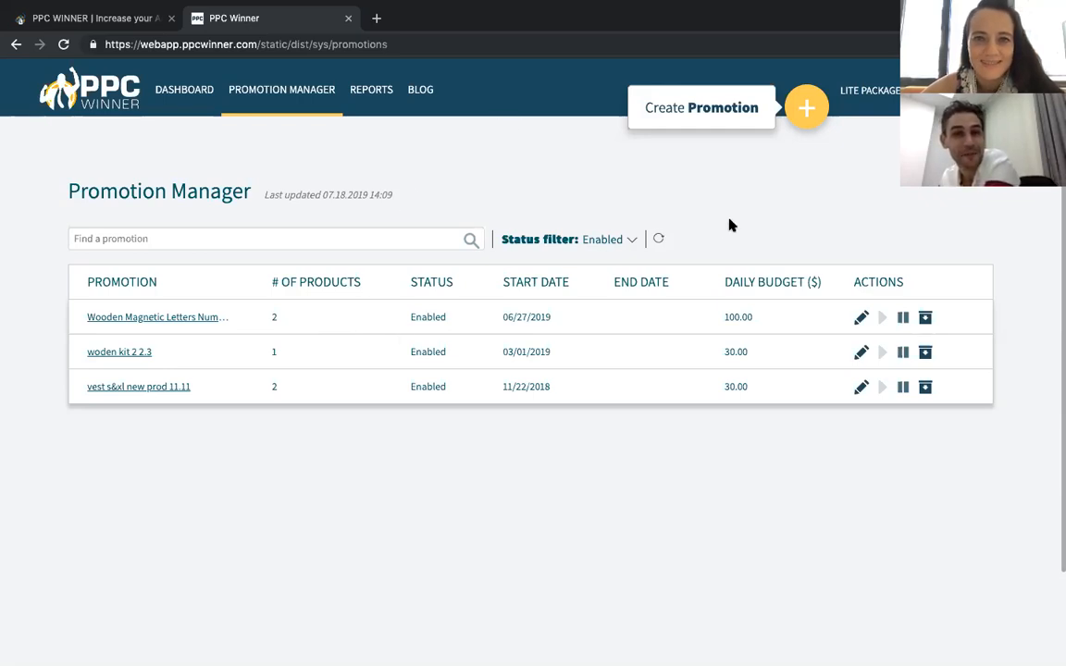
mouse_move(151, 454)
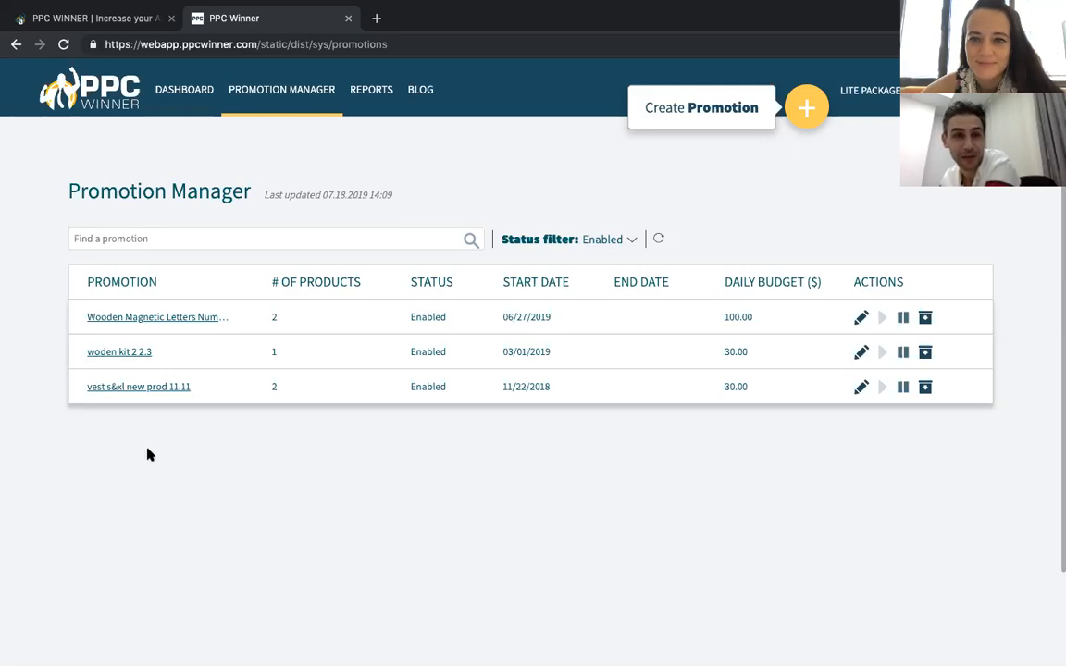
mouse_move(814, 215)
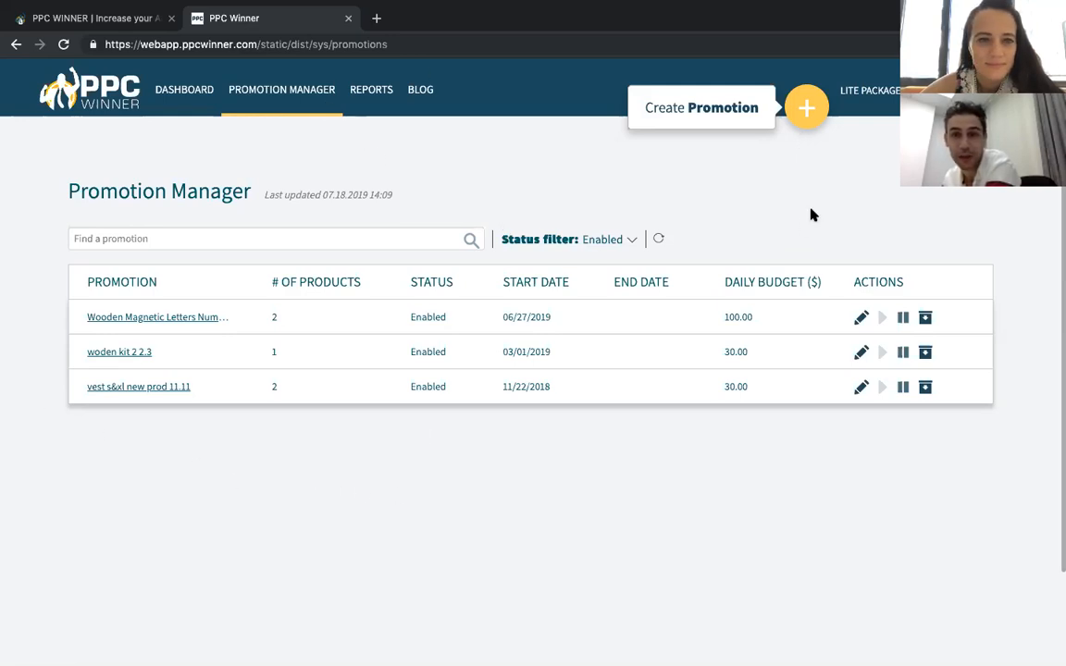
Step: Create a new promotion named 'paulina' and enter a daily budget of 30
click(807, 107)
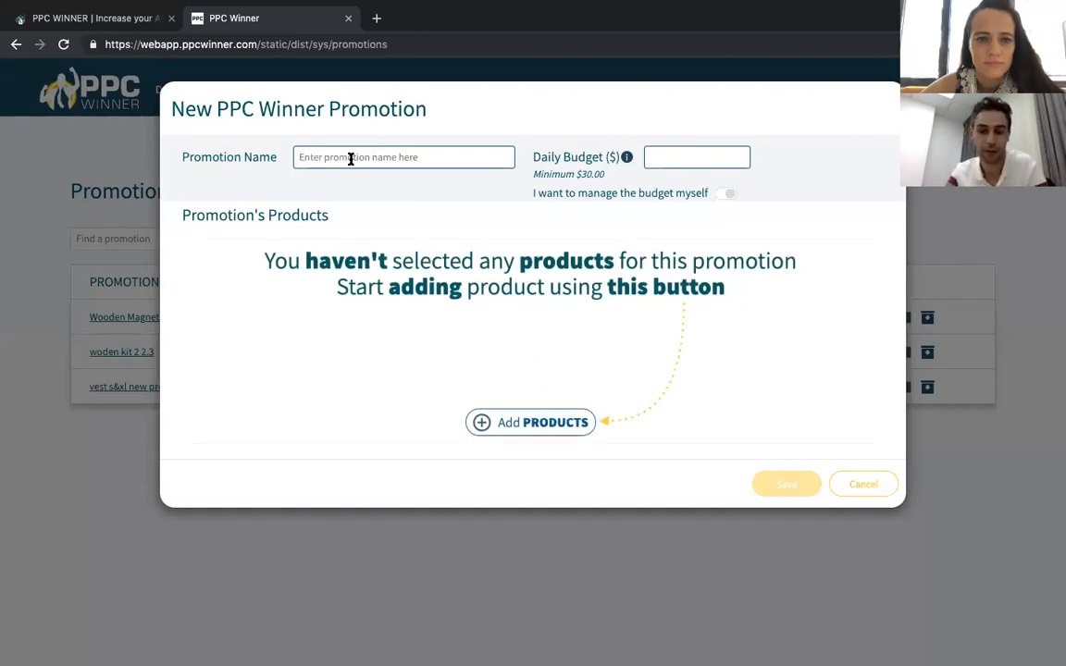
text(paulina)
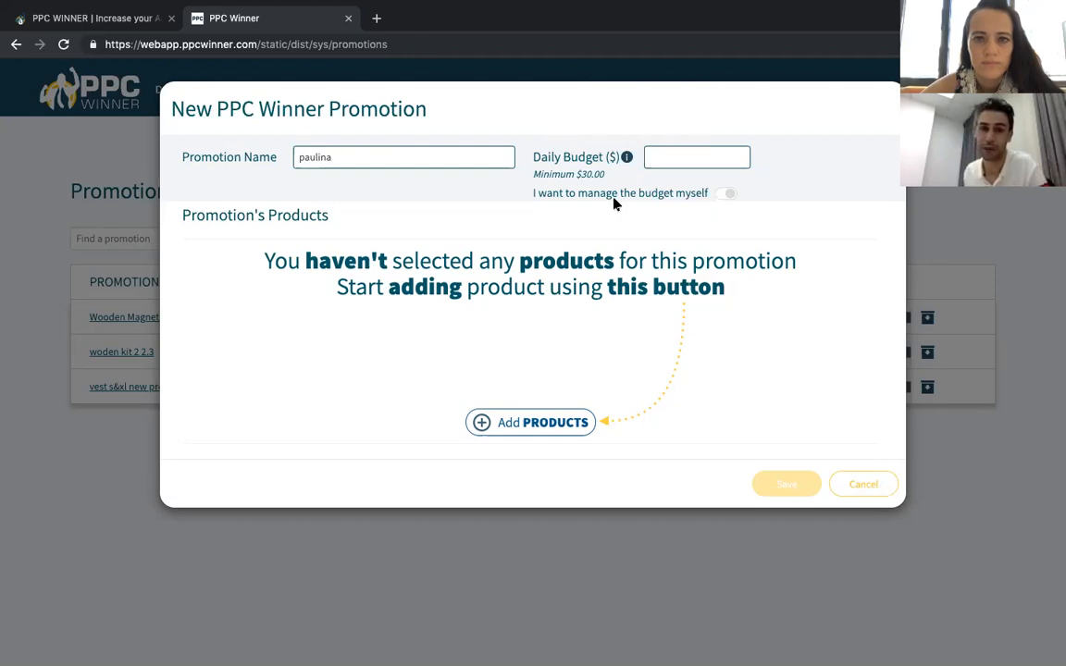
text(30)
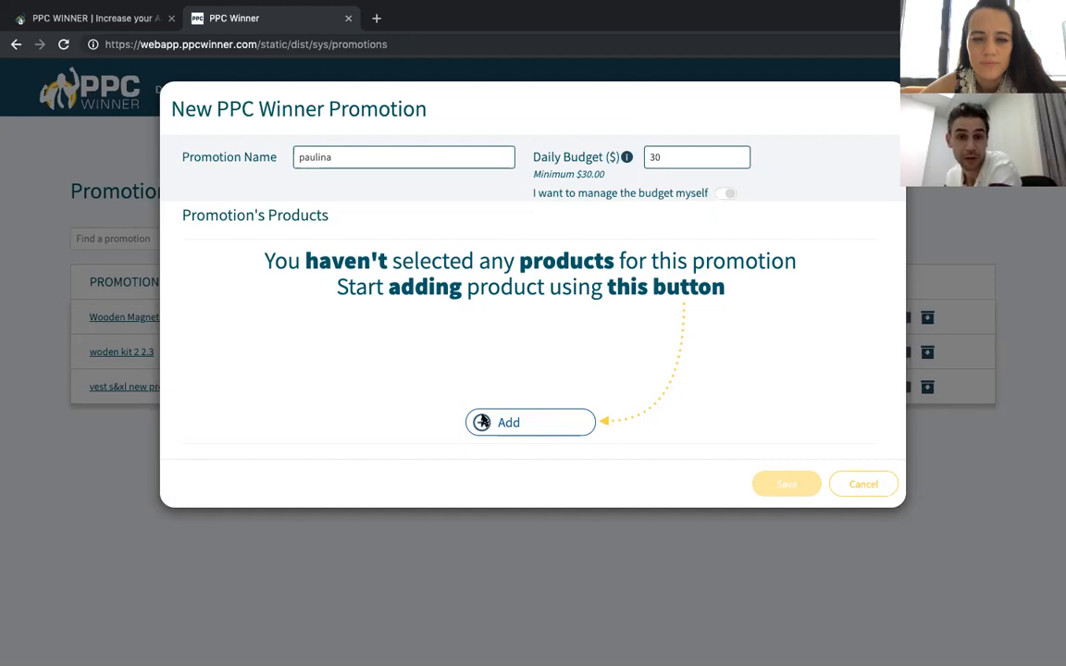
click(508, 422)
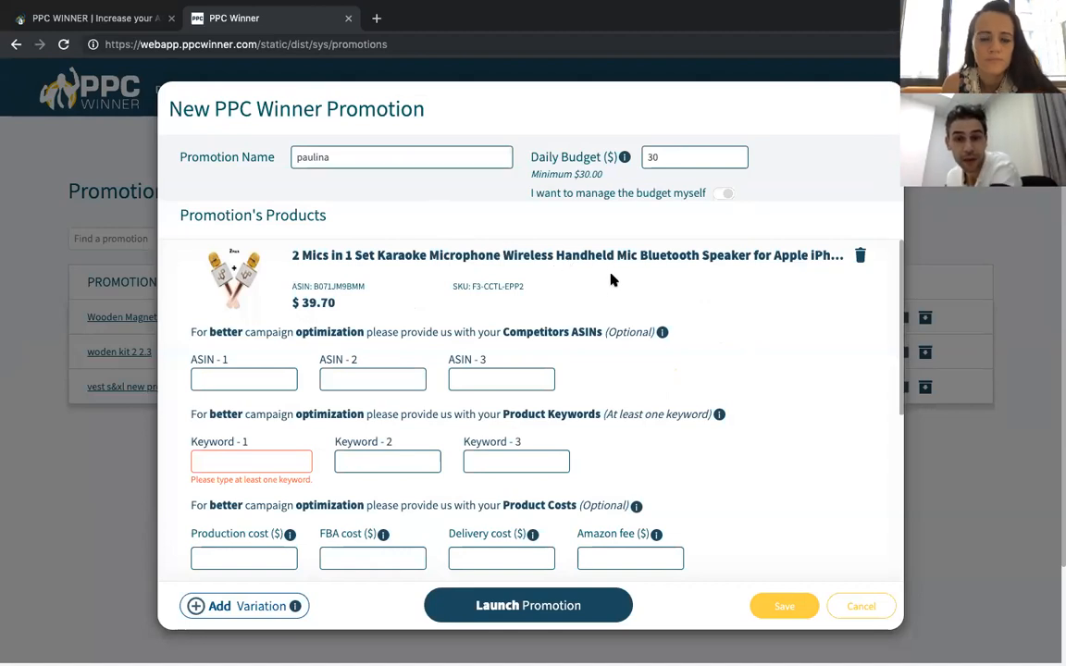
mouse_move(458, 398)
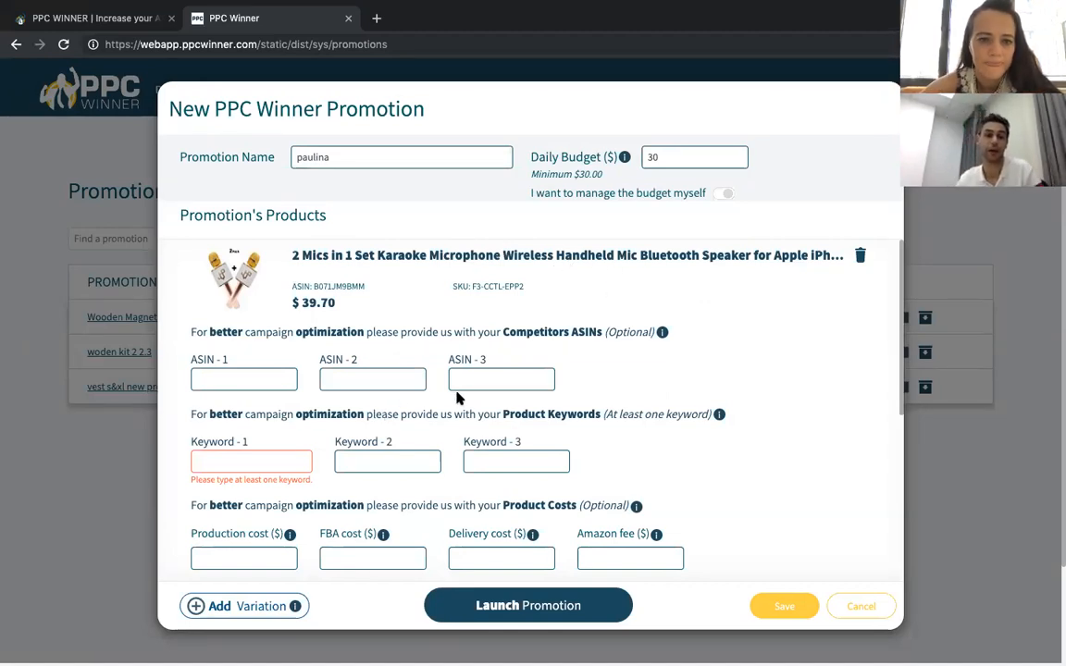
mouse_move(309, 407)
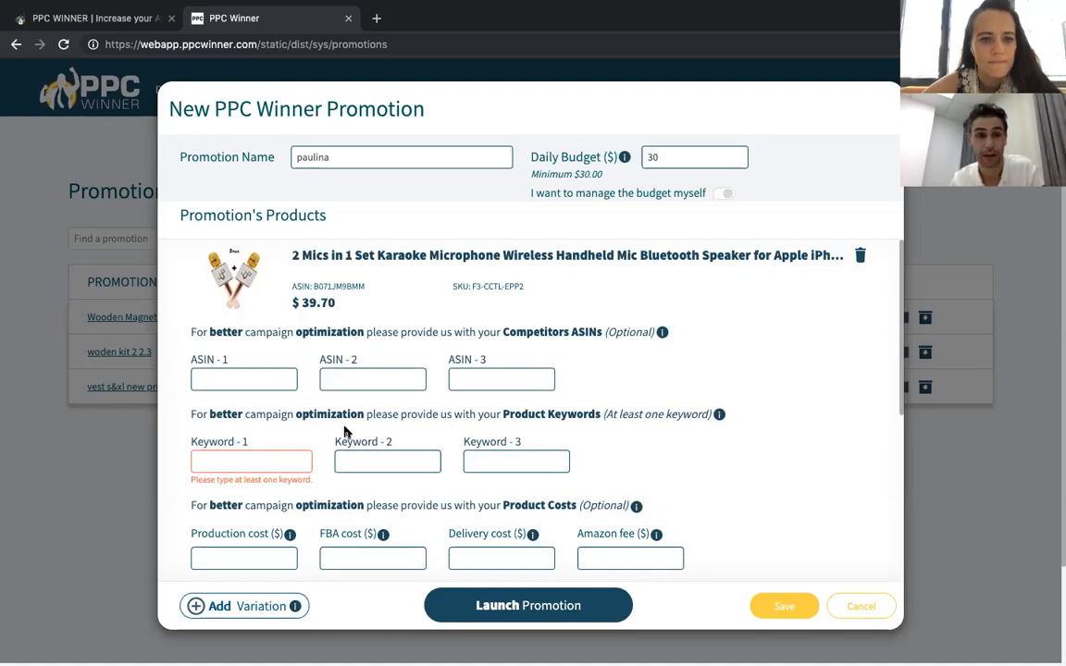
mouse_move(296, 399)
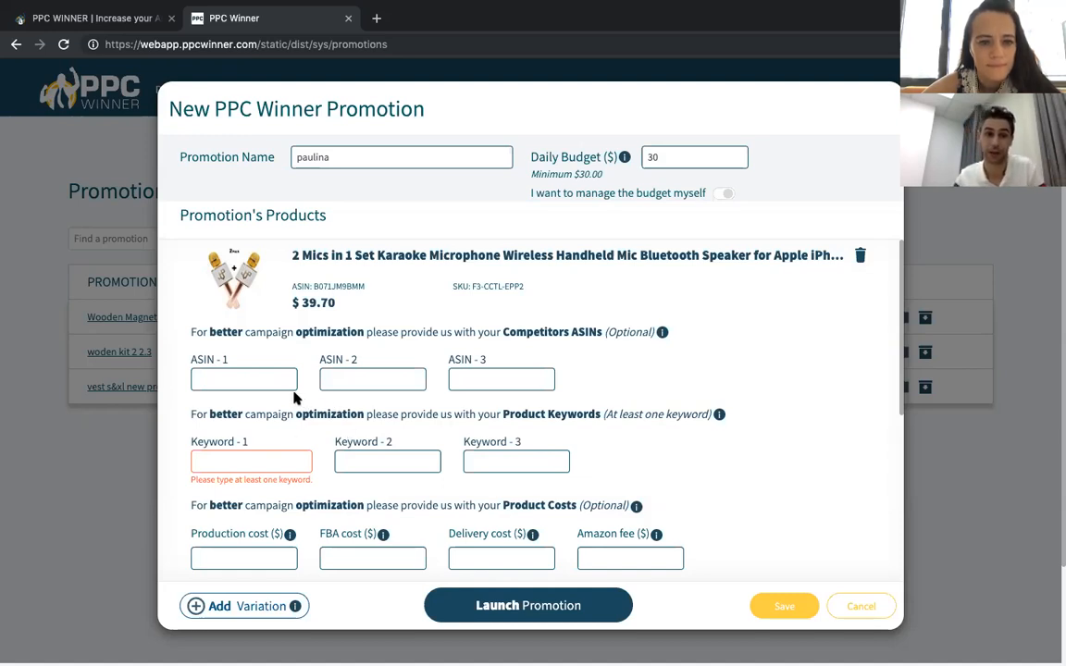
click(243, 380)
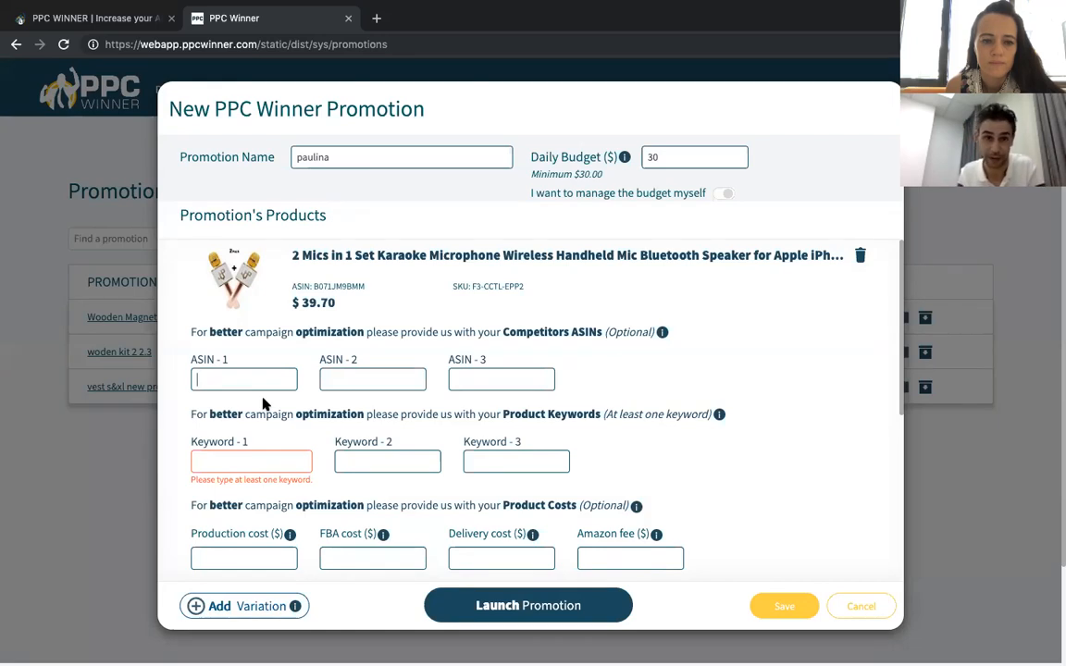
mouse_move(233, 404)
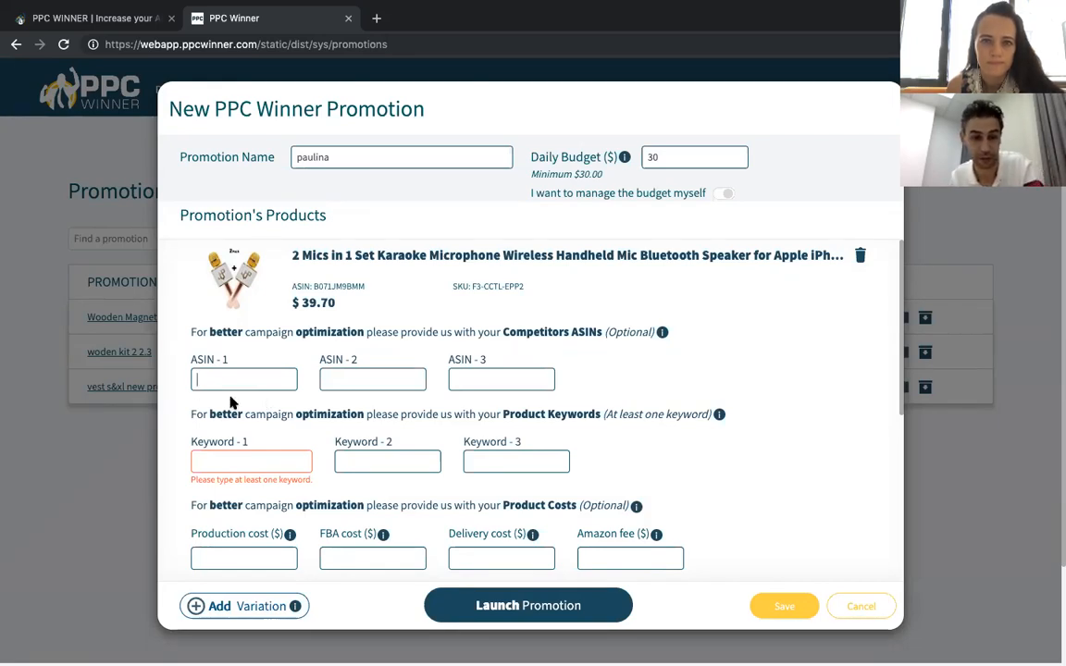
Step: Enter competitor ASIN '123' and keyword 'test1' for the microphone product
text(123)
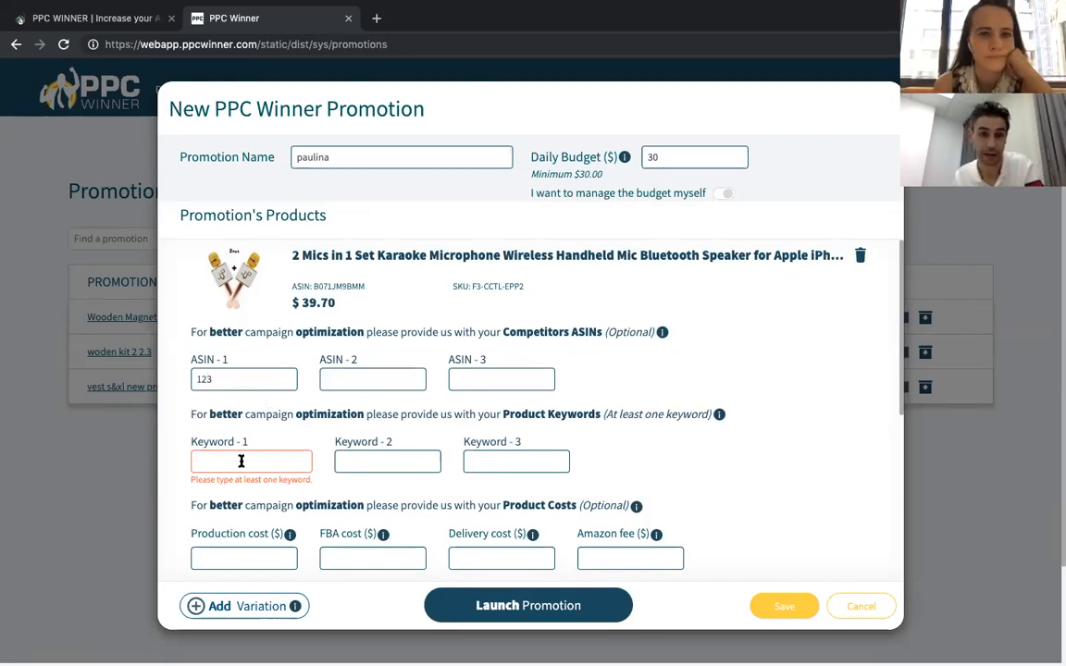
mouse_move(299, 493)
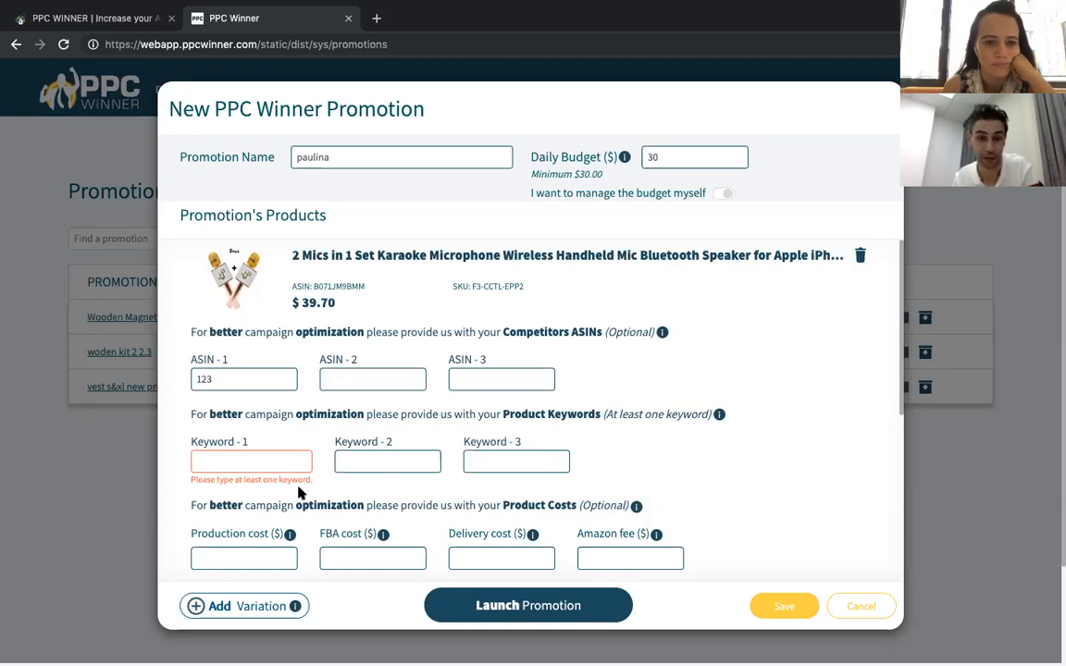
text(test)
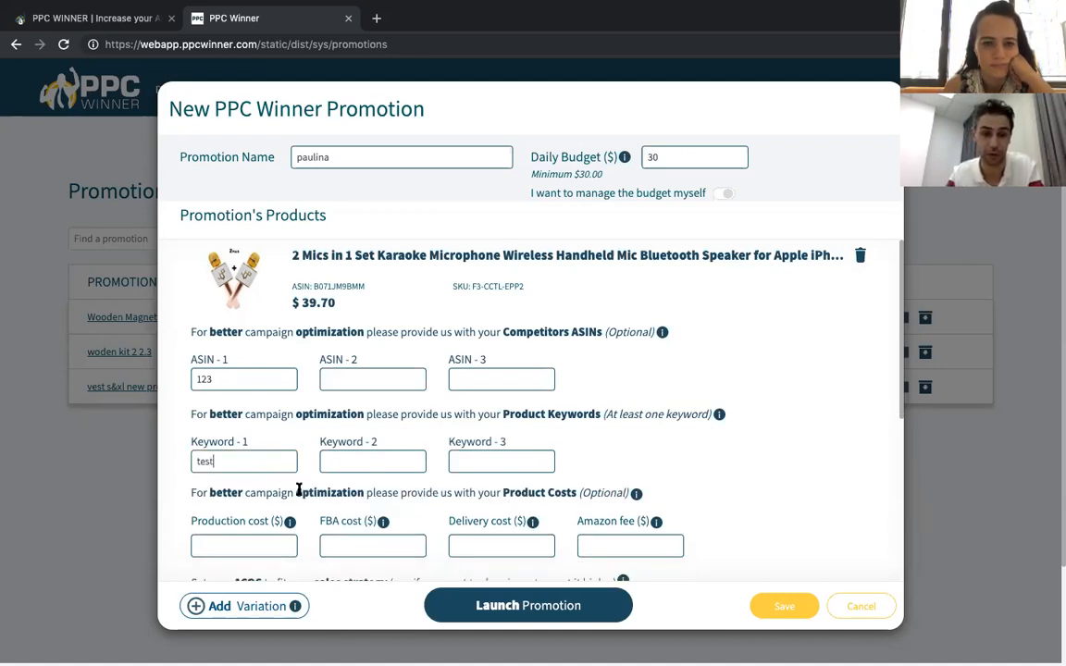
text(1)
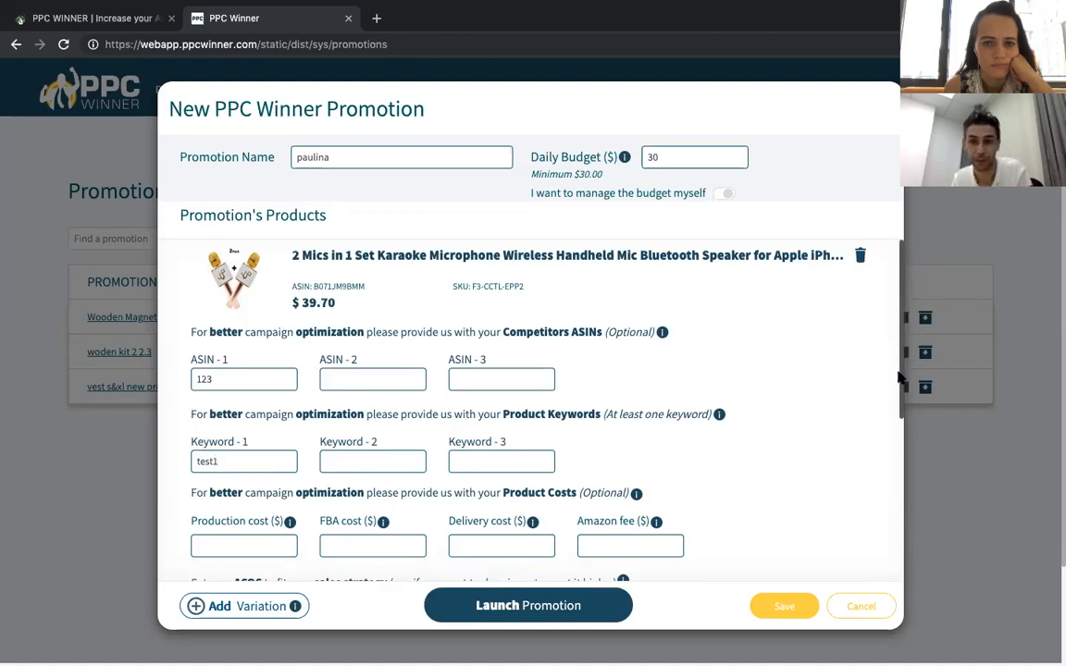
Step: Scroll to the ACOS choices and select 70%, then 80%, then 90%
scroll(down, 3)
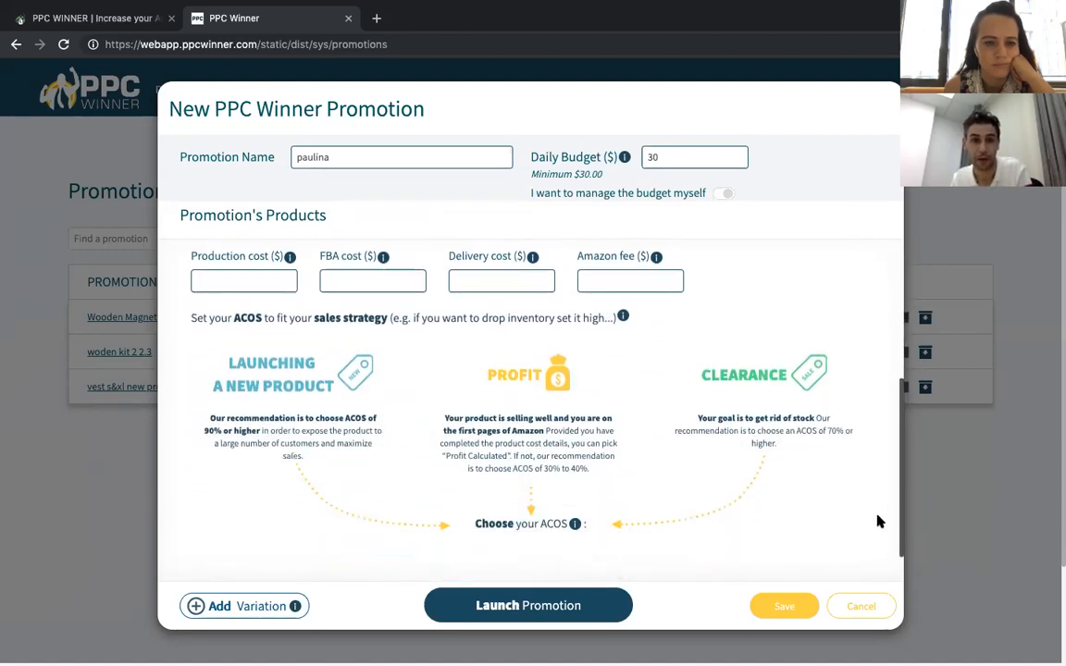
scroll(down, 3)
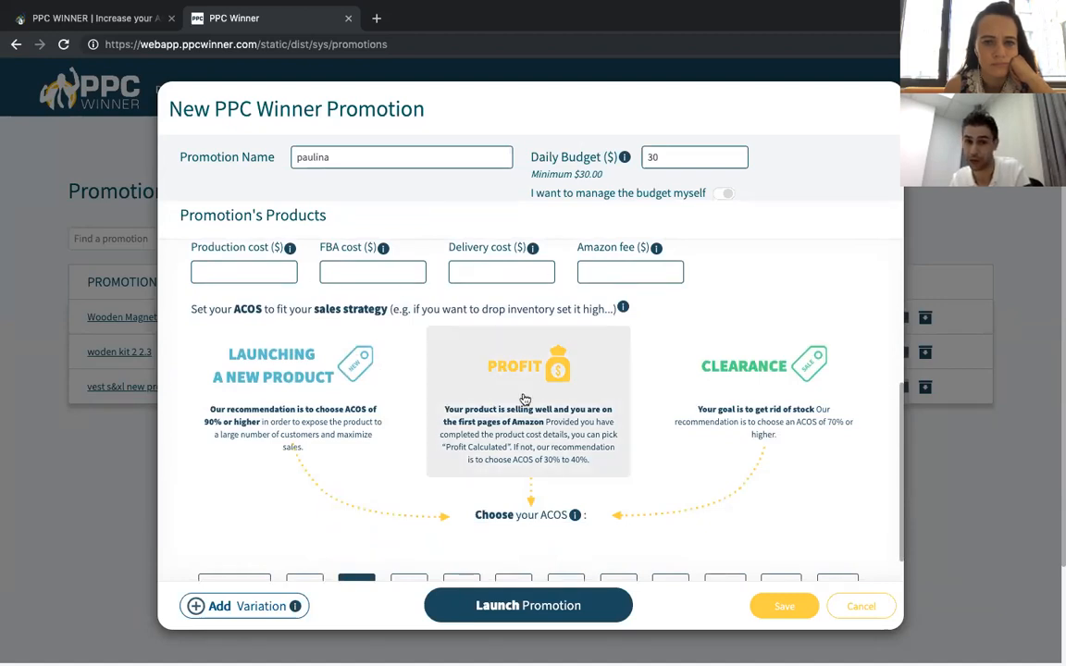
scroll(down, 3)
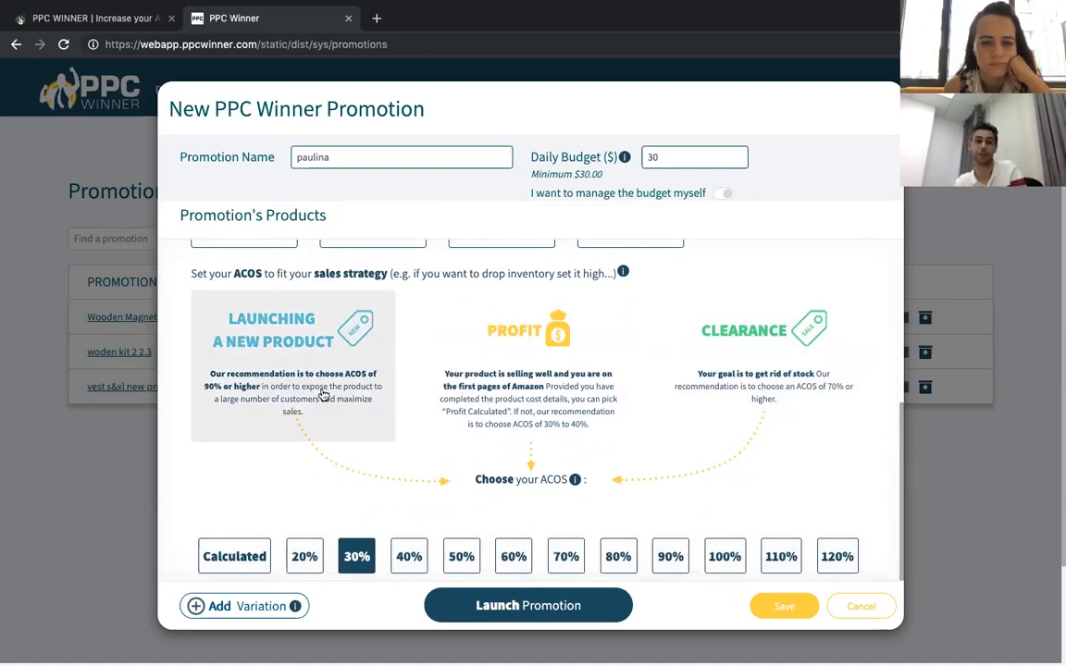
mouse_move(322, 408)
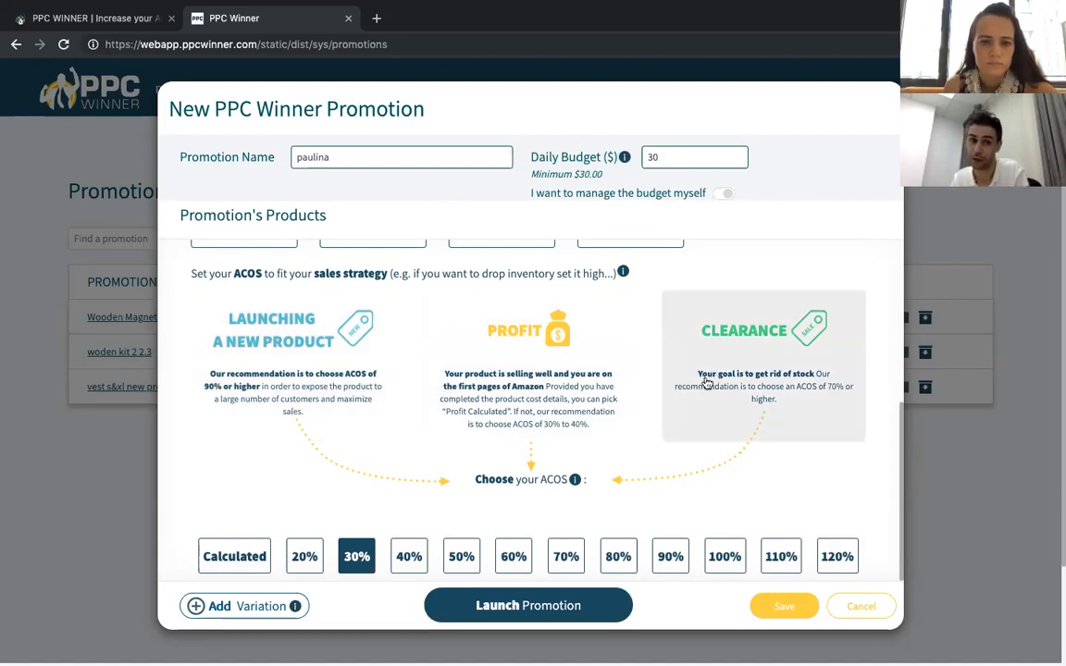
click(566, 556)
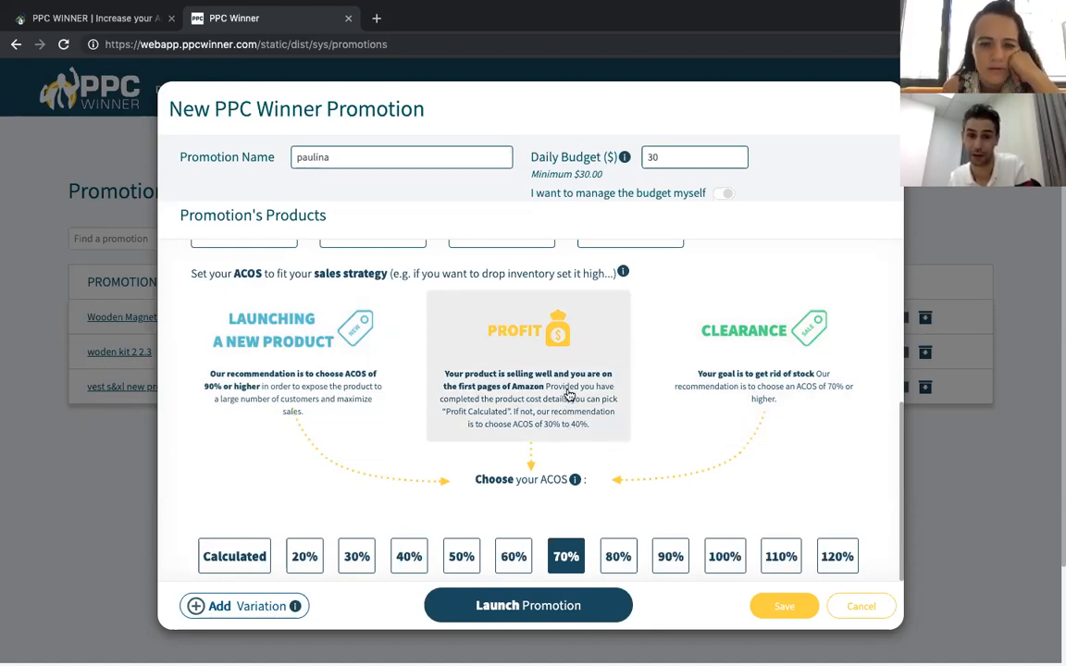
click(618, 556)
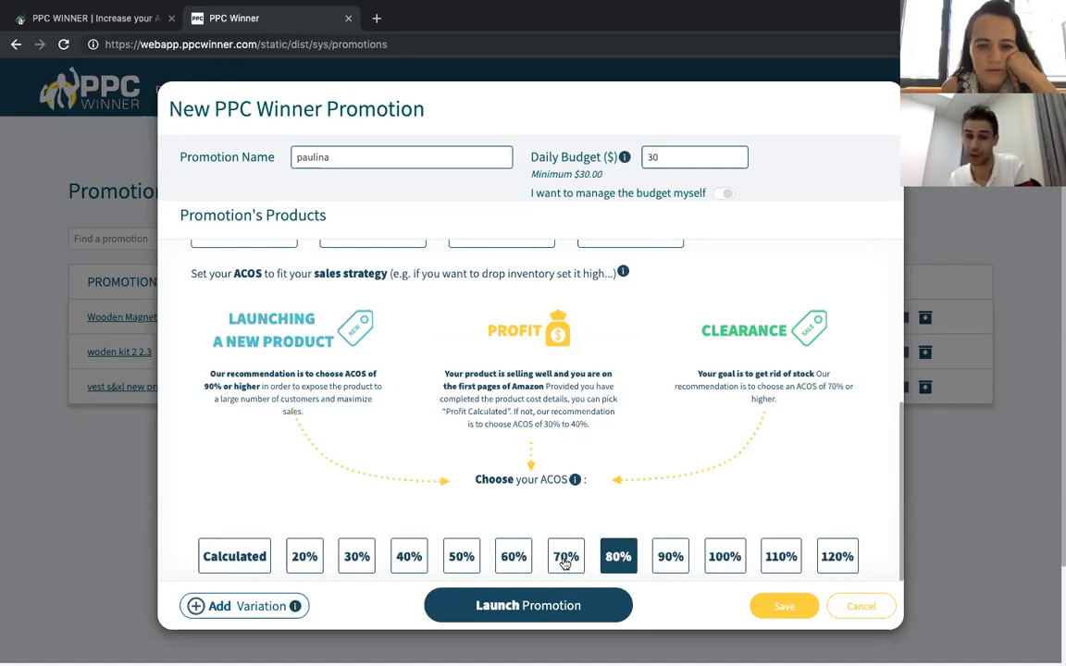
click(670, 556)
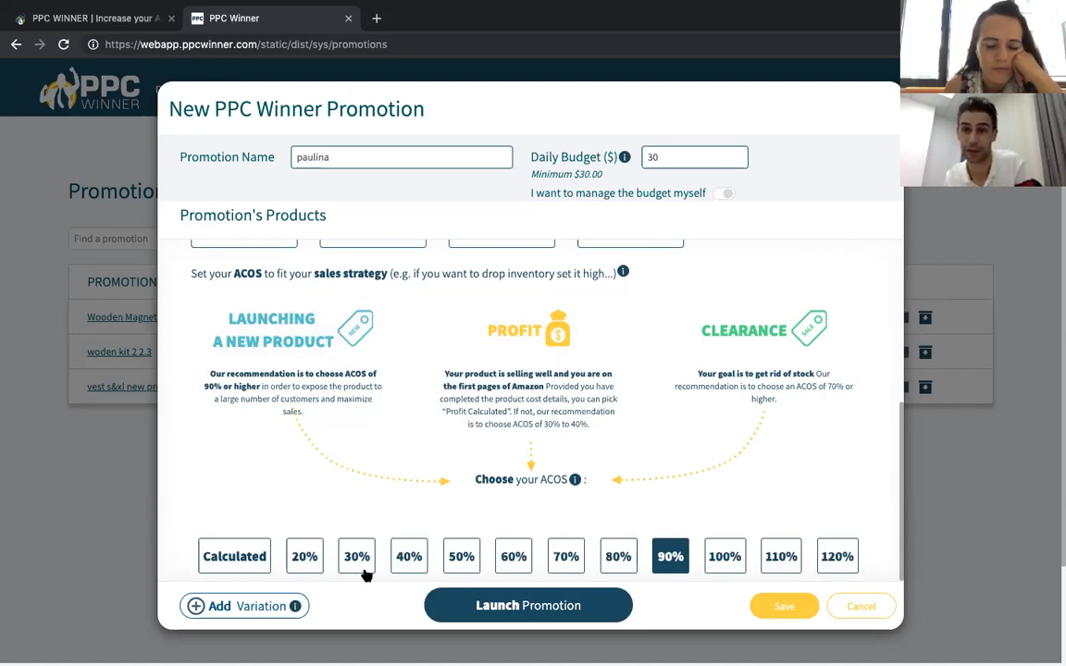
mouse_move(408, 565)
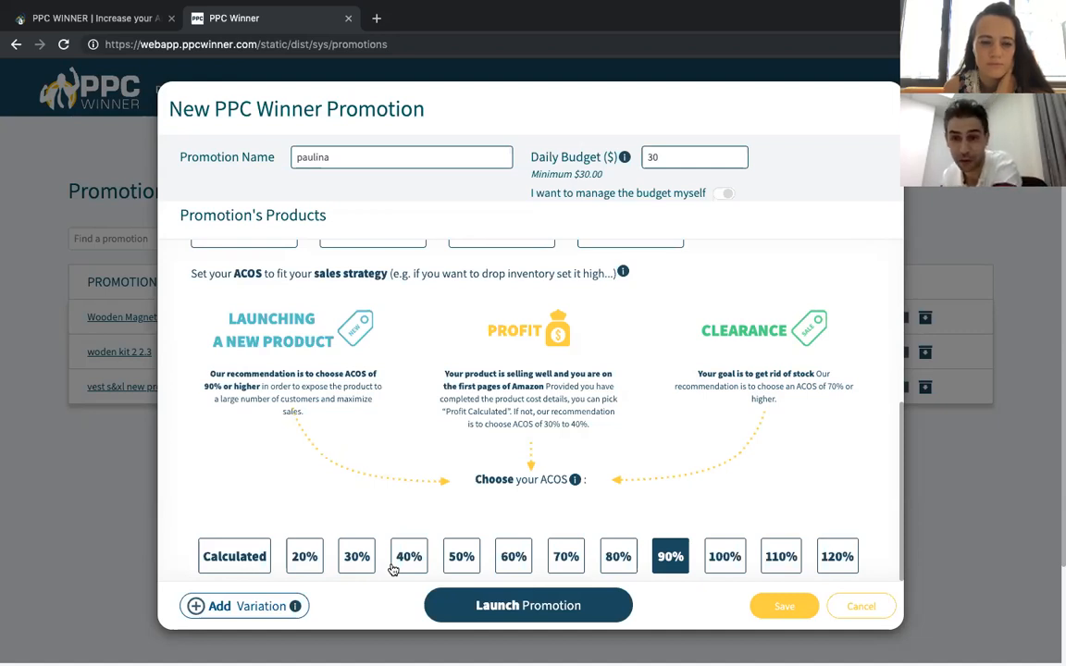
mouse_move(685, 427)
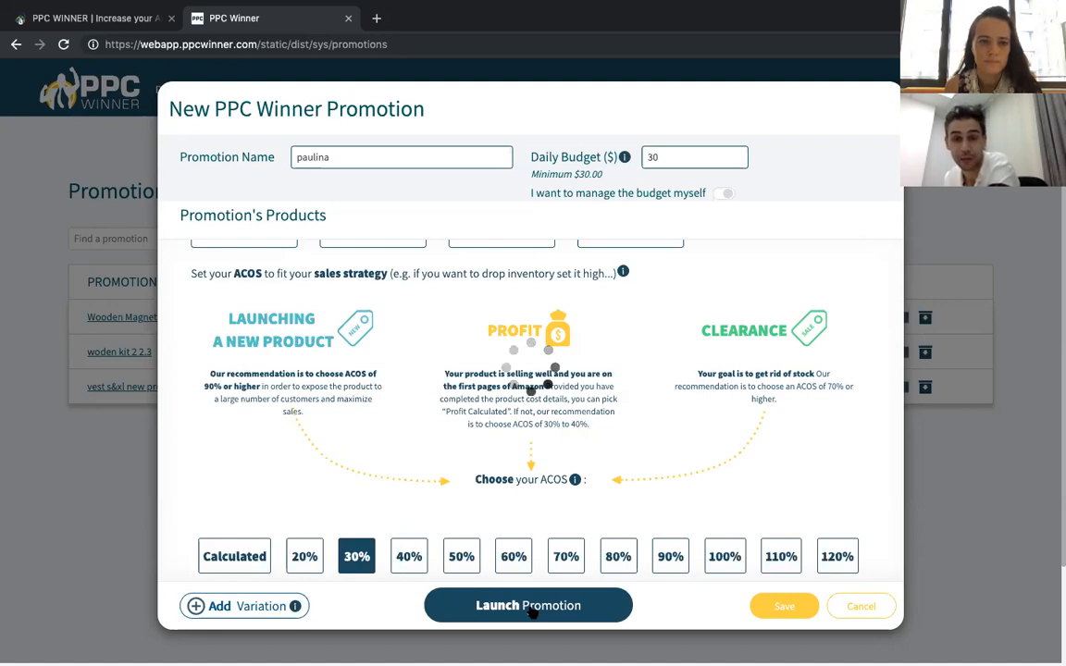
Step: Launch the 'paulina' promotion to bring up the 'That's it! All done!' confirmation
click(528, 605)
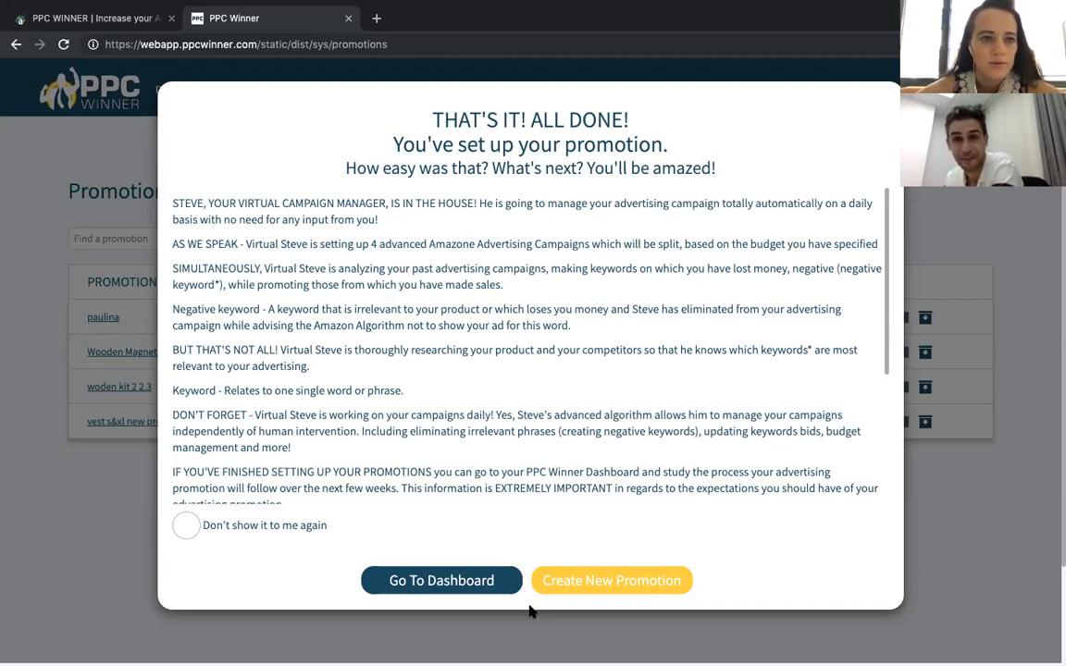
mouse_move(545, 427)
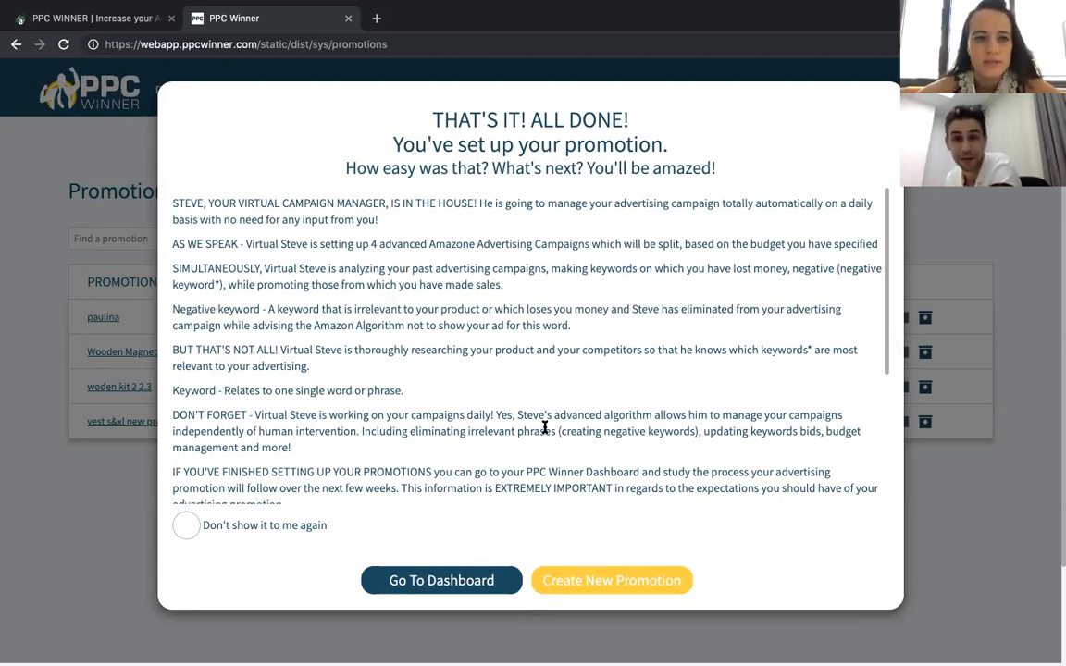